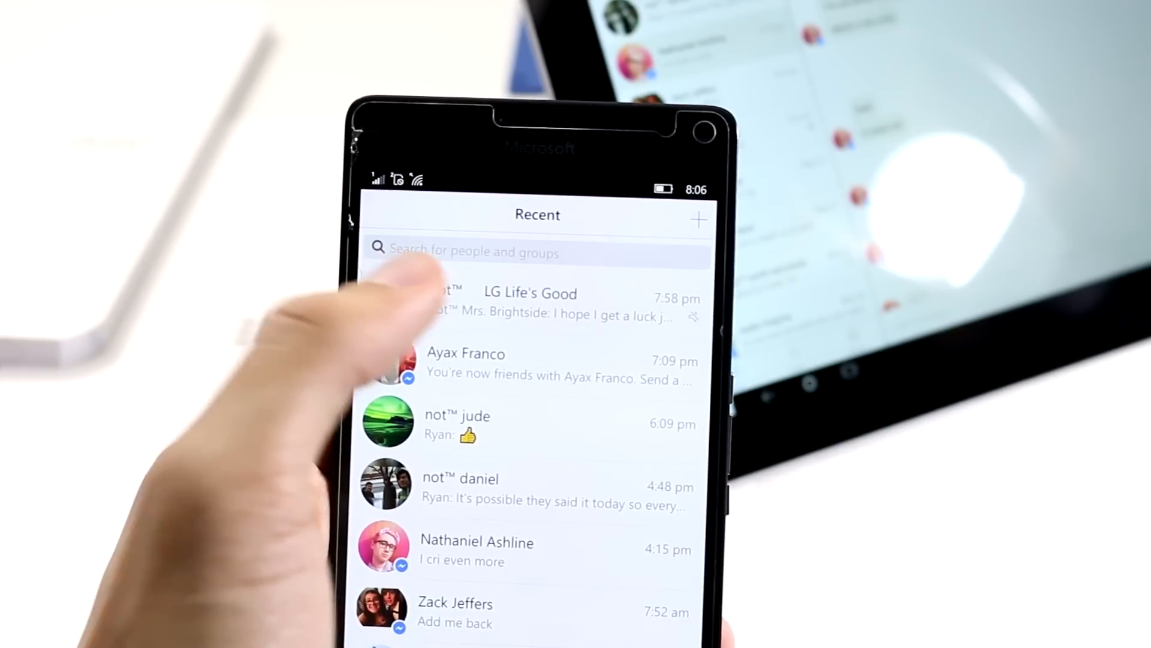
Step: Open the LG Life's Good group conversation and reach its settings page
left_click(529, 297)
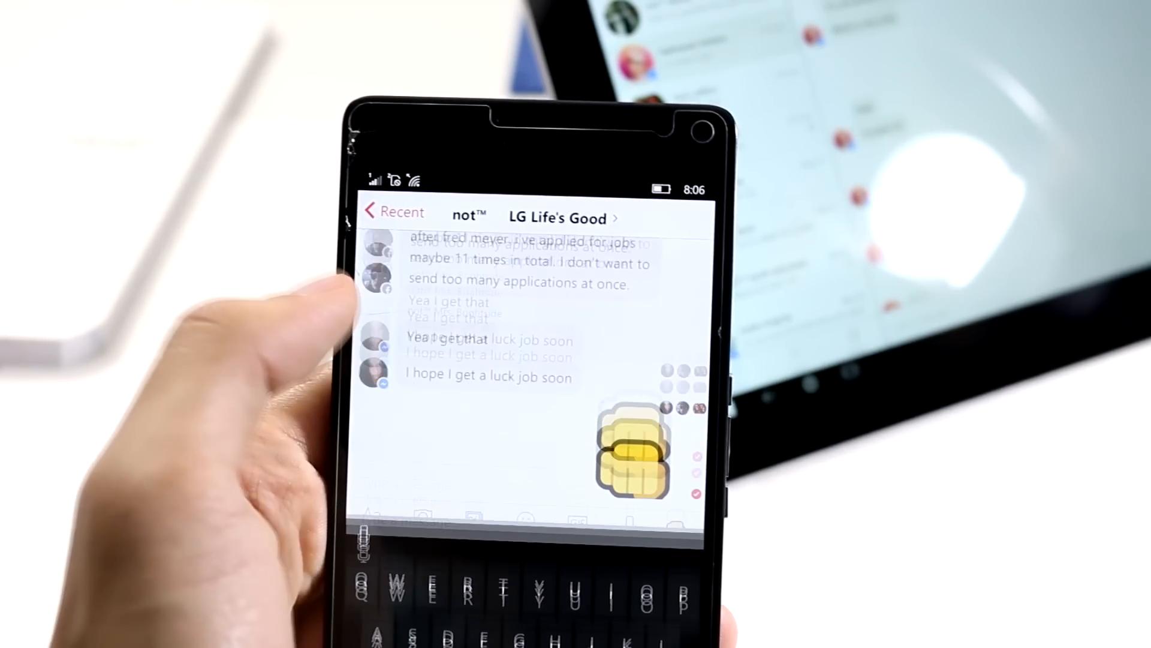
scroll("down", 3)
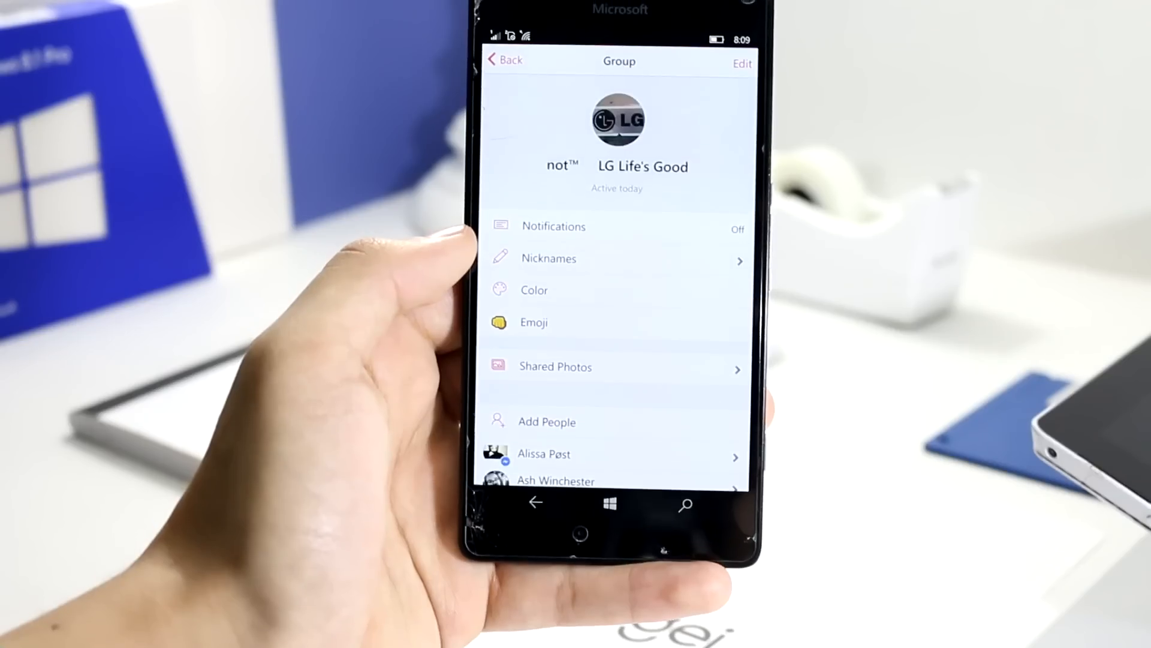
Step: Change the group colour and emoji, then send the shocked-face emoji in the chat
left_click(549, 258)
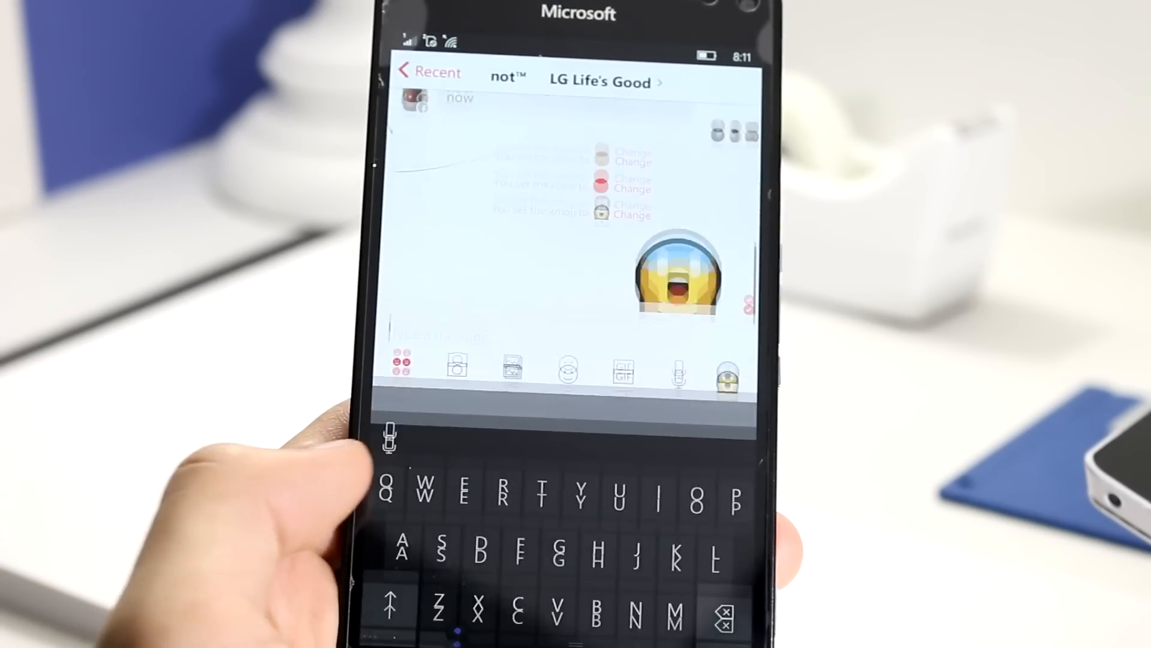
type("Hm")
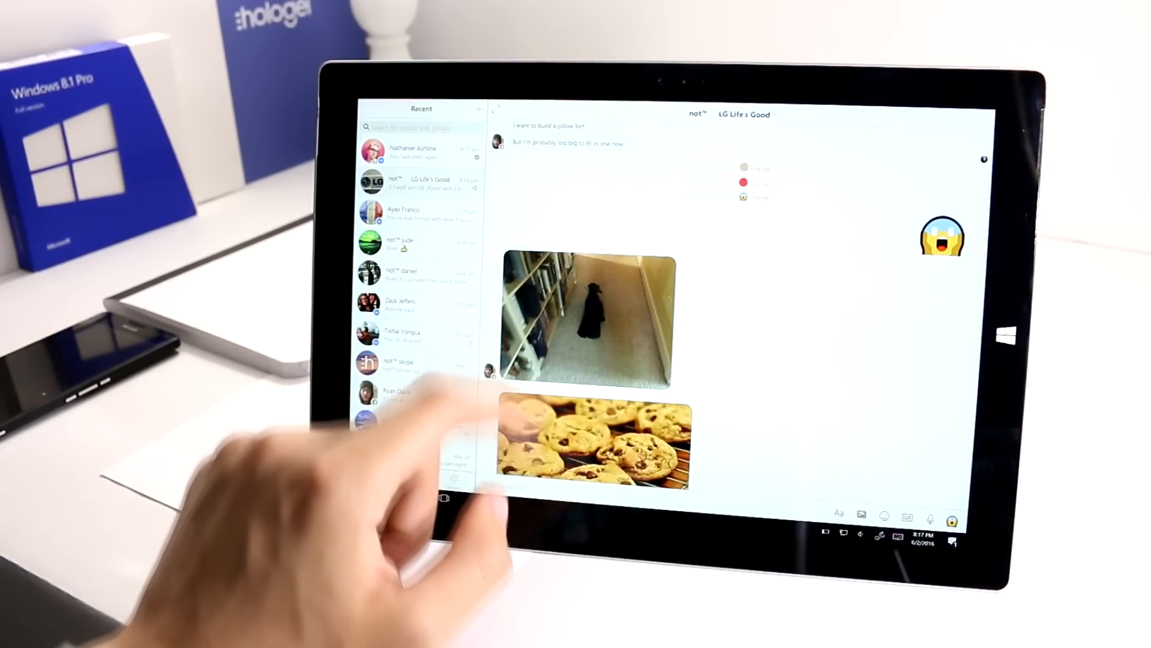
Step: View the hallway photo from the LG Life's Good chat full screen on the Surface
left_click(588, 315)
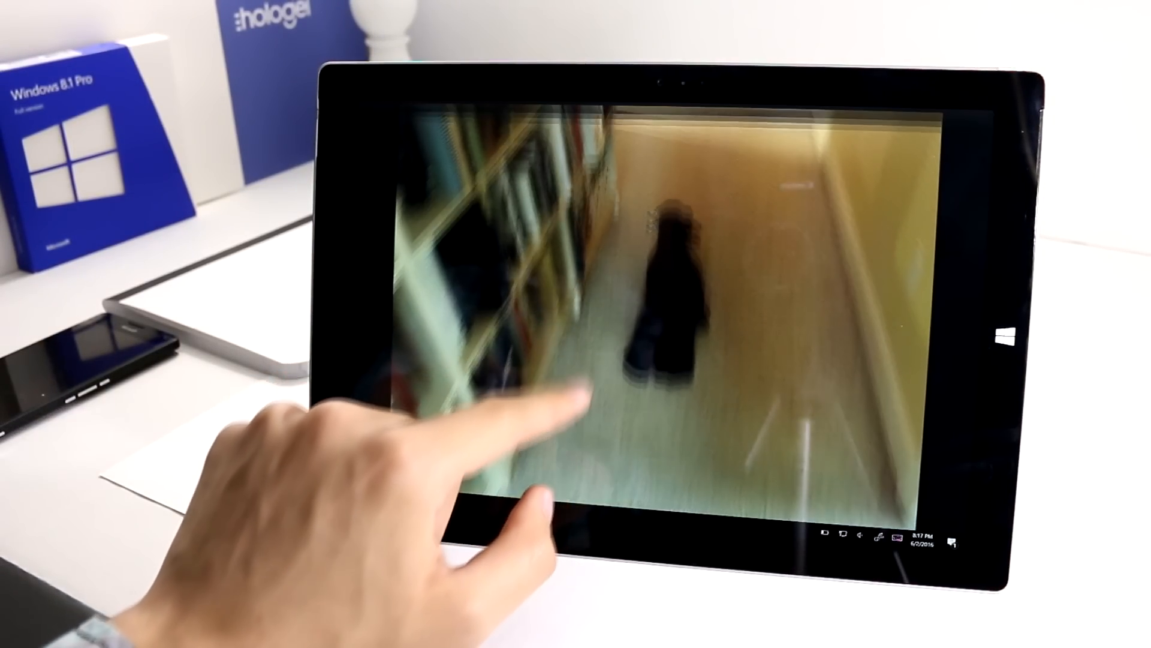